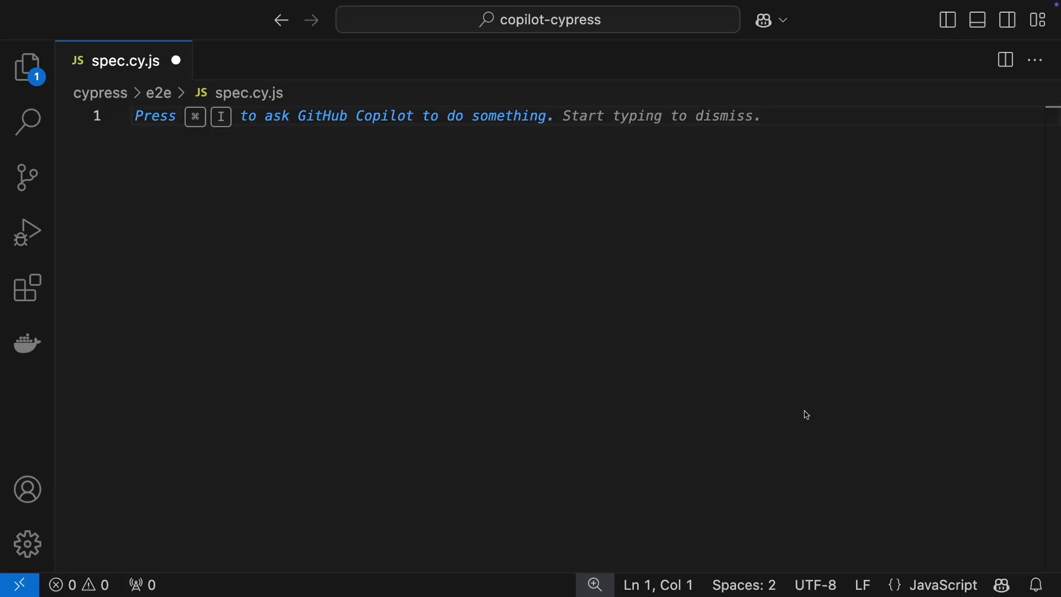
mouse_move(514, 178)
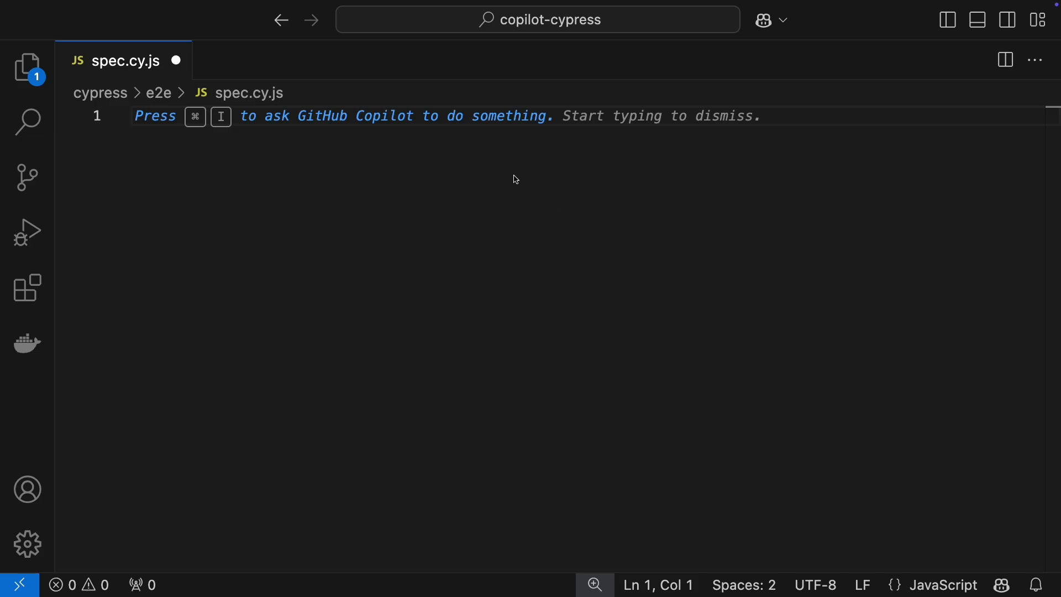
Step: Ask Copilot to assert 'id=name' text: under 50 characters, no digits, capitalised, blinking, then explosion.gif
type("Make an assertion for the web element with locator 'id=name' that the name text is less than 50 characters, doesn't contain numb")
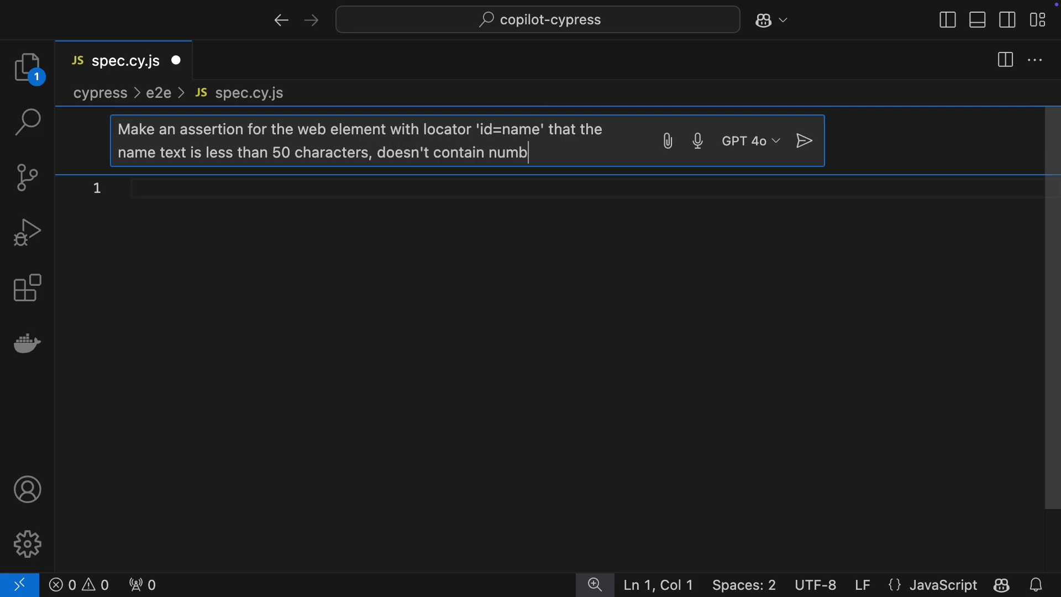
type("ers, the first letter is capital letter and after 5 seconds it starts t")
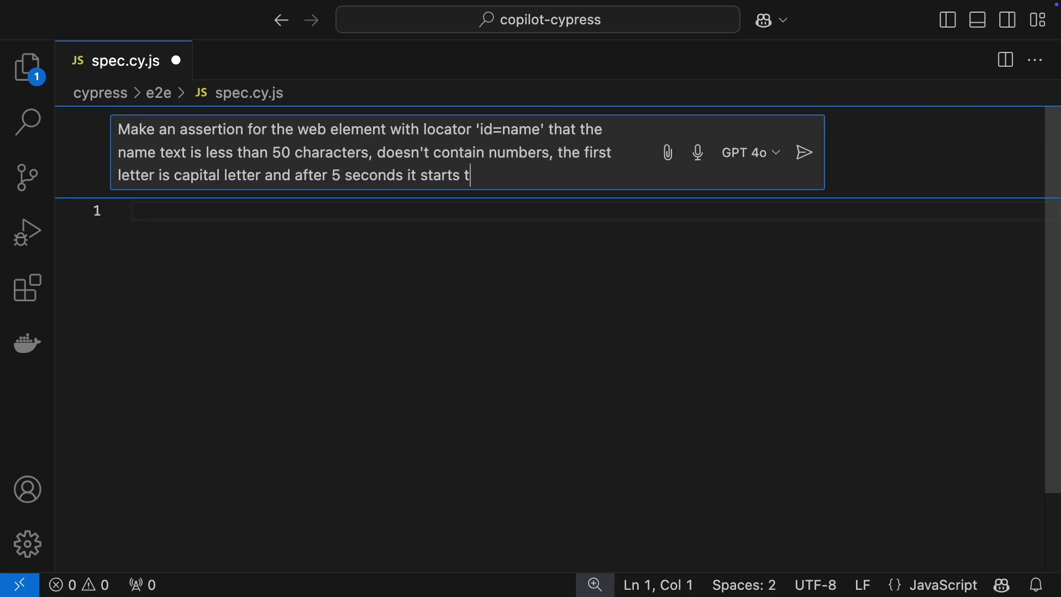
type("o blink and after 5 more seconds it turns into an explosion.gif.")
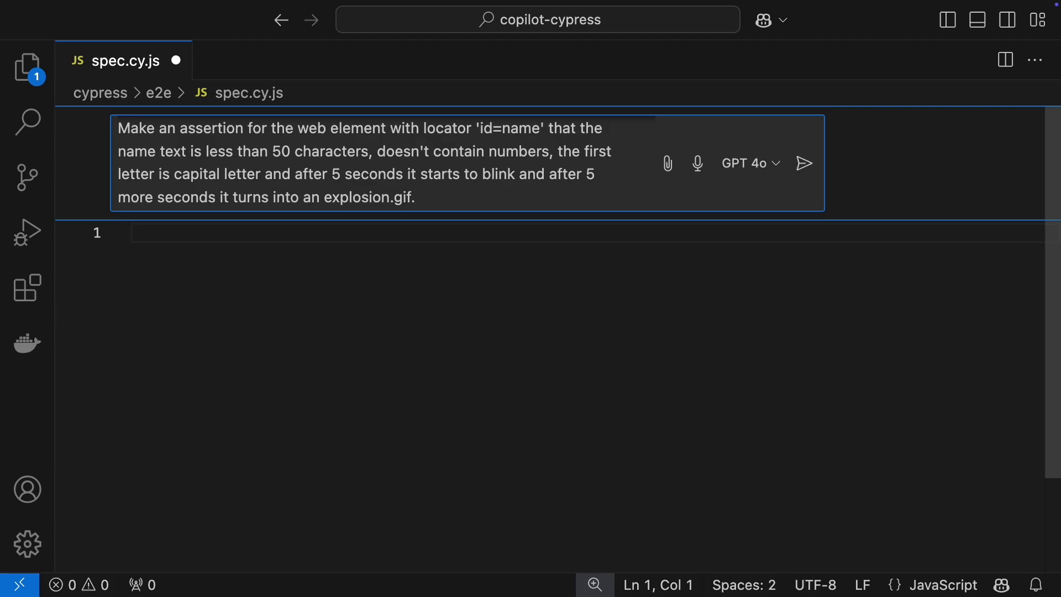
left_click(804, 163)
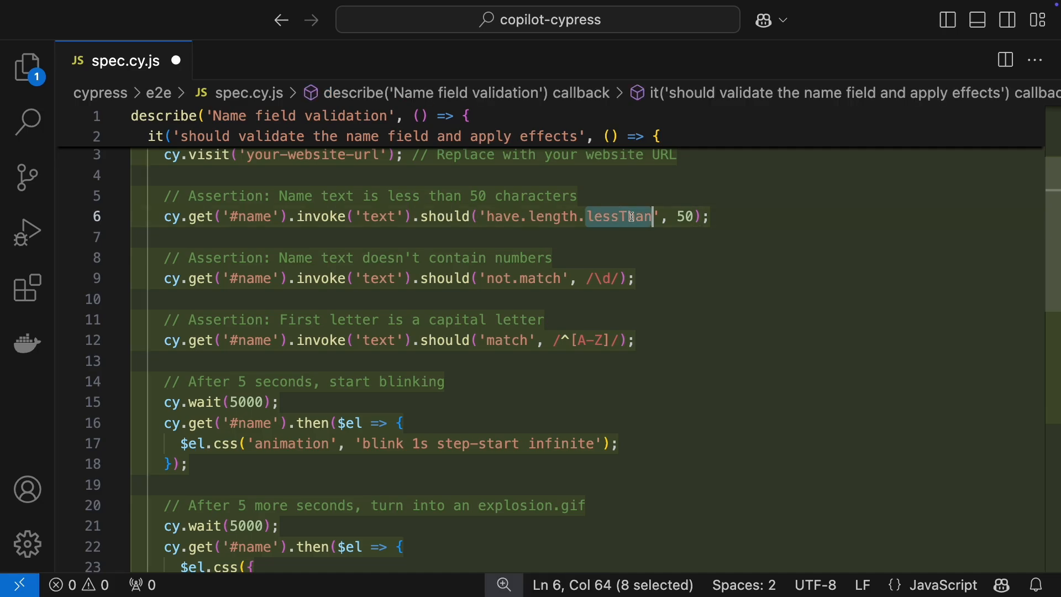
Step: Scroll through the generated 'Name field validation' test to review its assertions
scroll("down", 3)
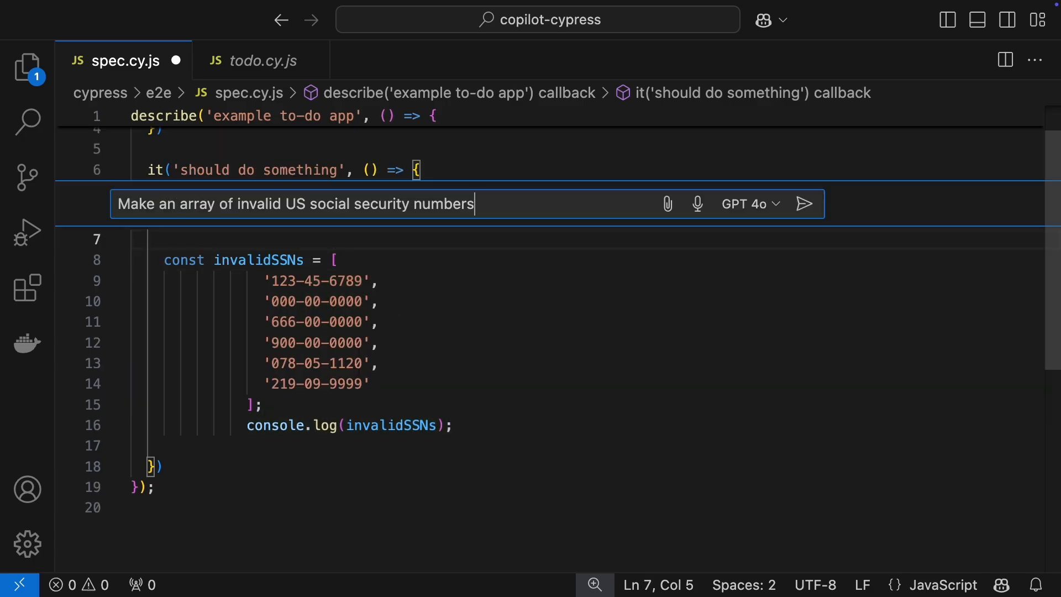
Step: Ask Copilot for an array of invalid zip codes
type("Make an array of invalid zip codes.")
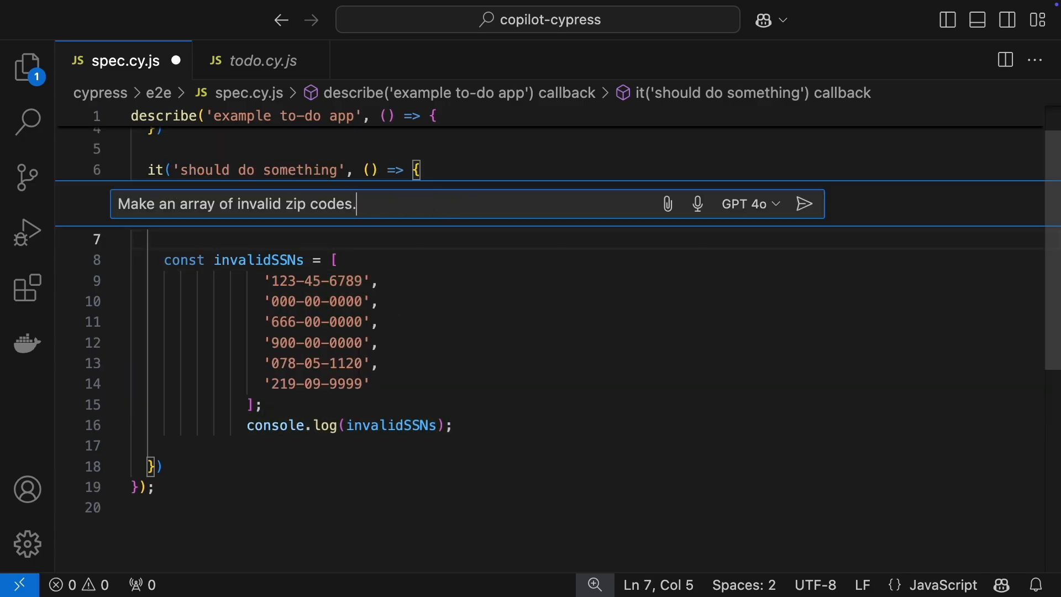
left_click(804, 203)
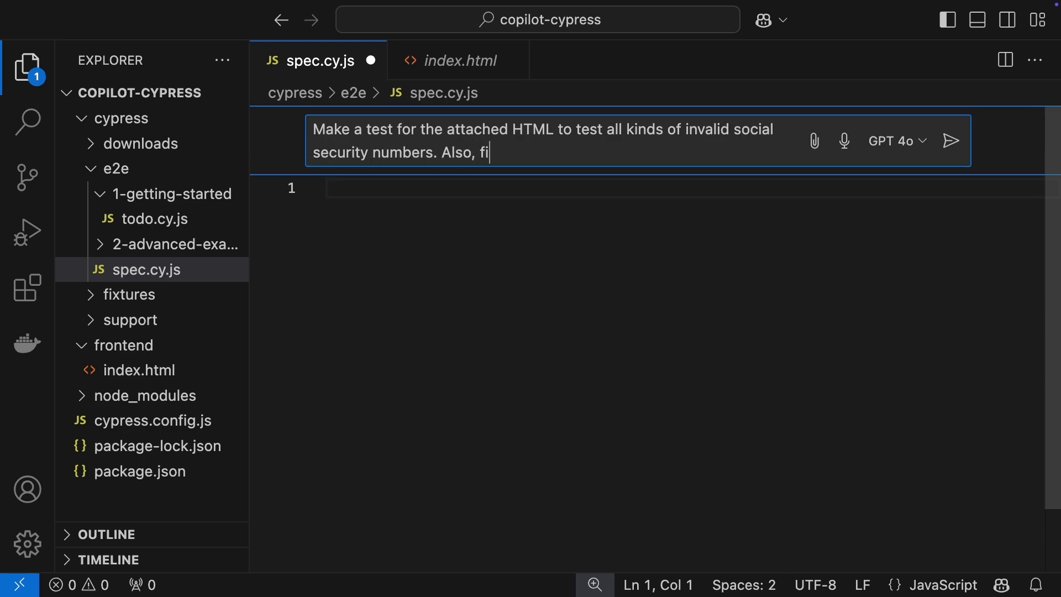
Step: Open frontend/index.html from the project Explorer
left_click(814, 141)
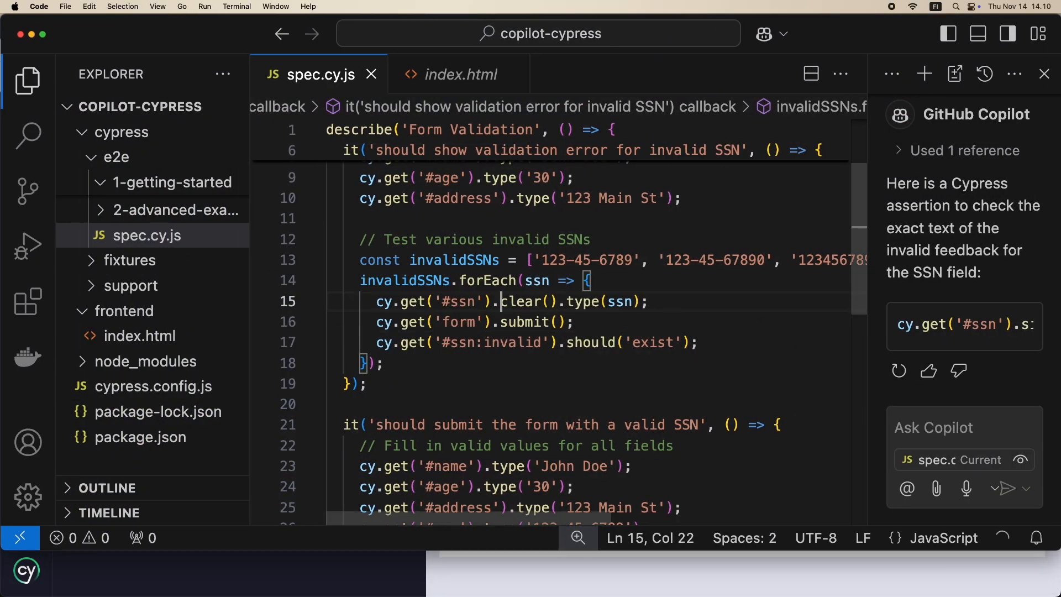
Step: Add cy.reload(); inside the invalid-SSN forEach loop
type("cy.reload();")
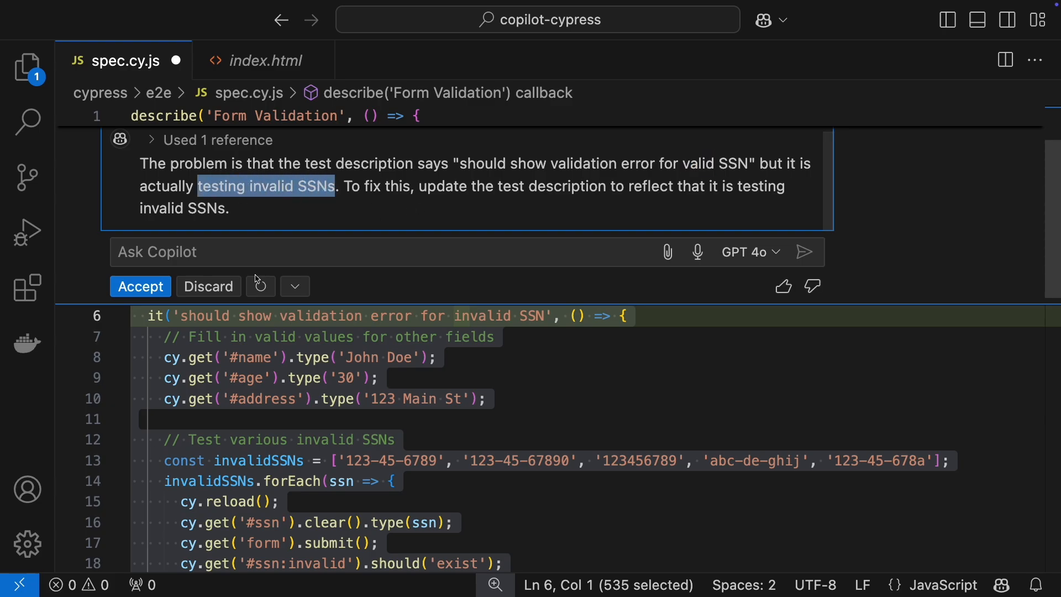
Step: Accept Copilot's fix describing the test as checking invalid SSNs
left_click(140, 286)
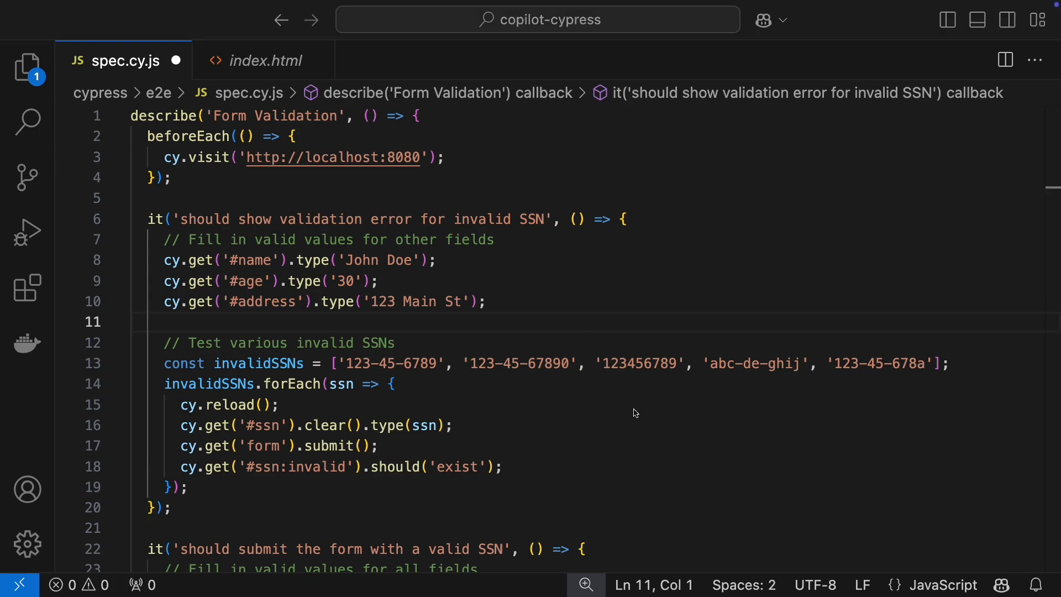
Step: Show the file tree and open the context menu on index.html's SSN pattern regex
left_click(27, 67)
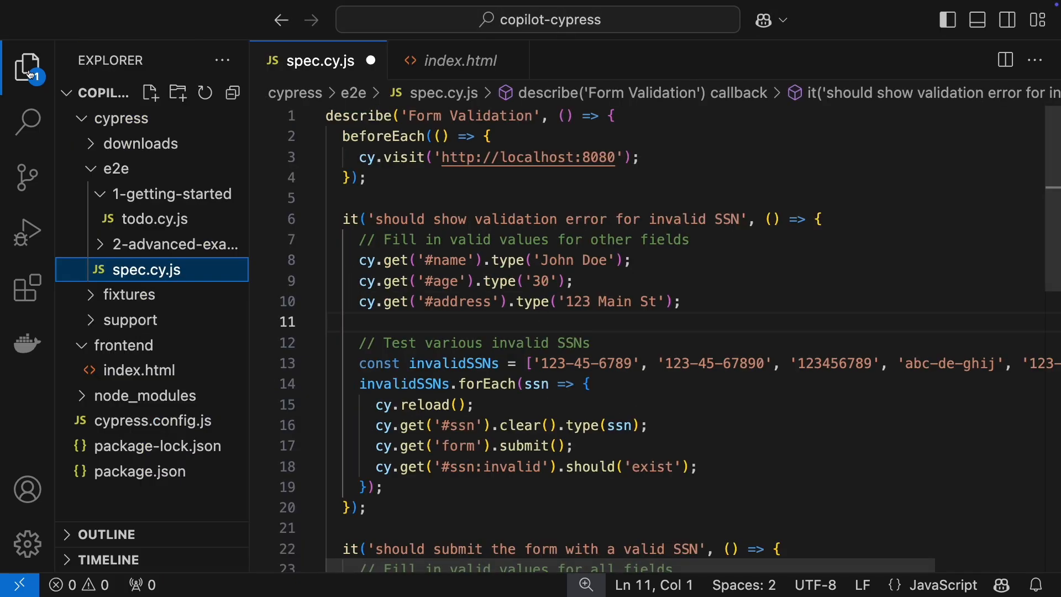
right_click(609, 206)
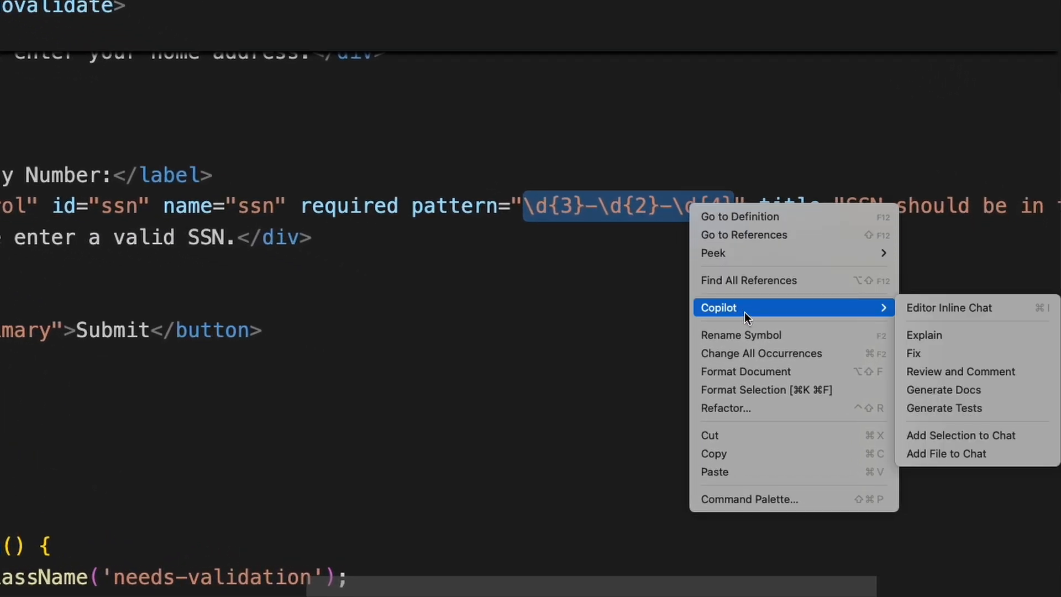
Step: Get Copilot's explanation of the SSN regex and start asking how to locate the input
left_click(923, 335)
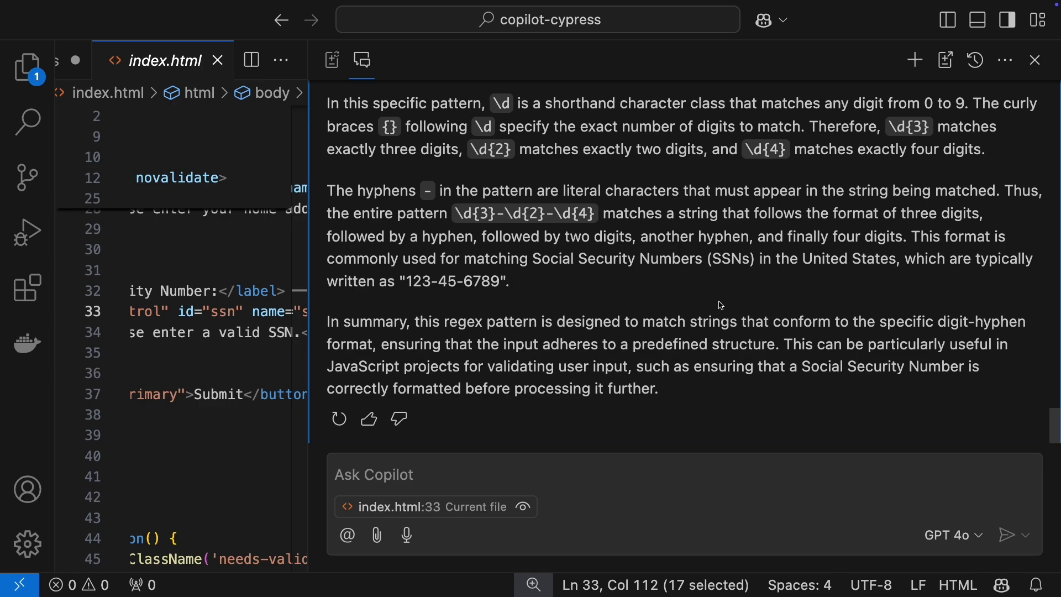
type("Show me different ways how to locate this")
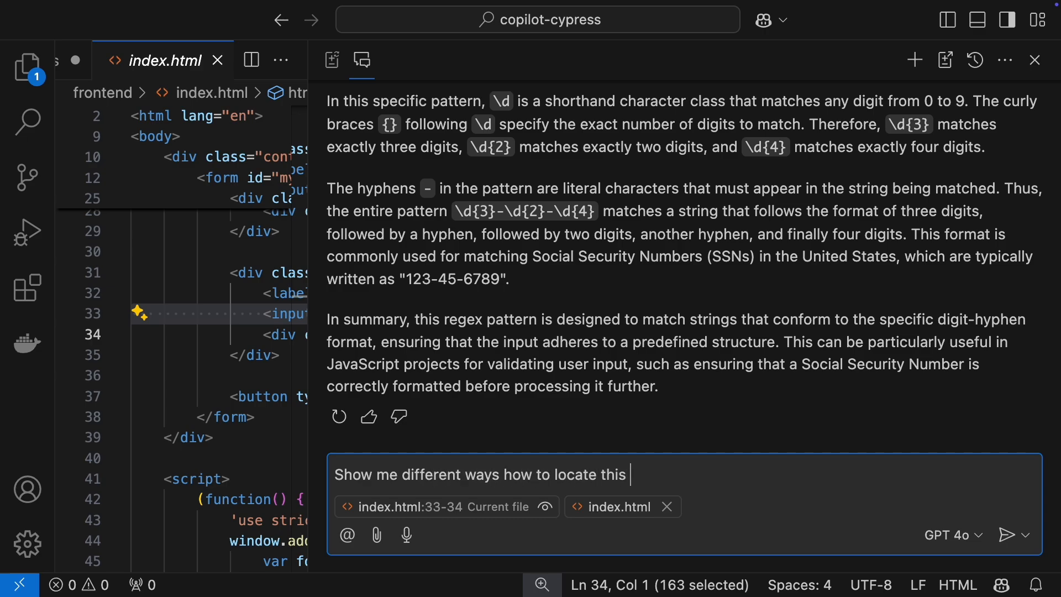
Step: Complete the question asking for different ways to locate the SSN input with cy.get()
type("element with cy.get().")
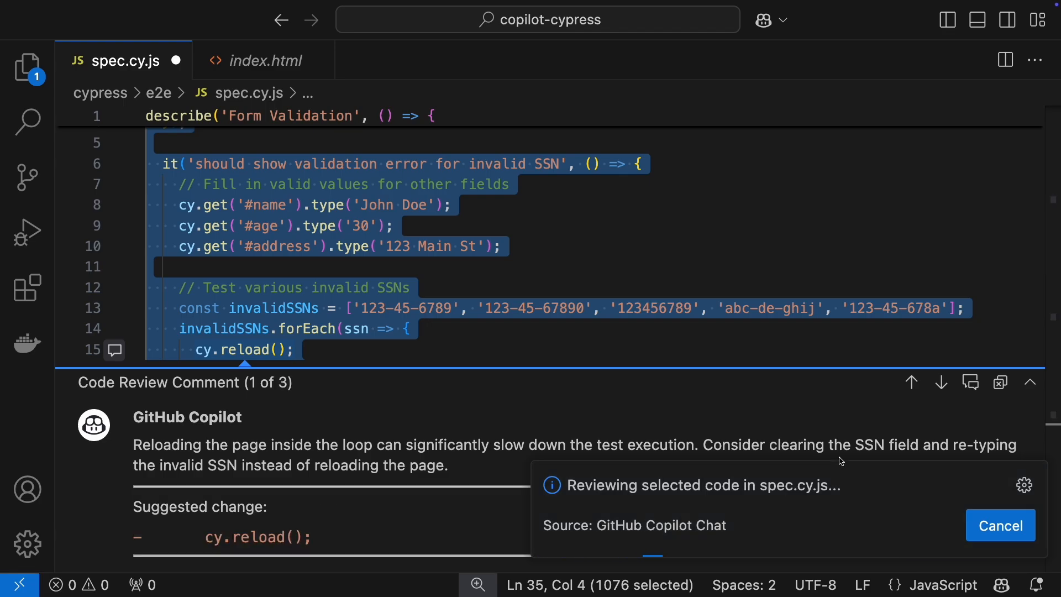
Step: Step through Copilot's review comments on the in-loop reload and the success assertion
left_click(1001, 525)
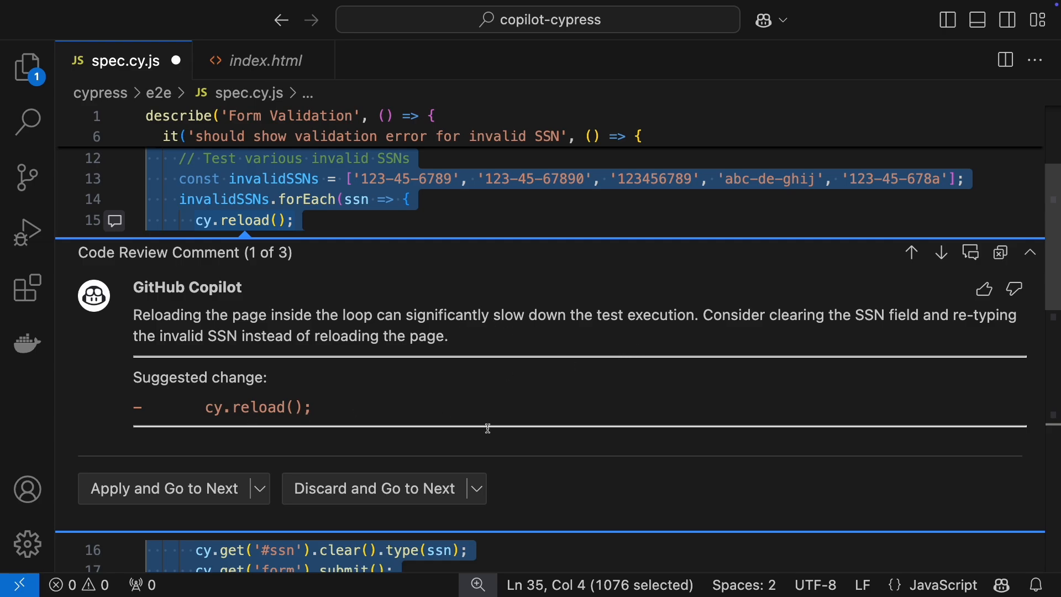
left_click(940, 252)
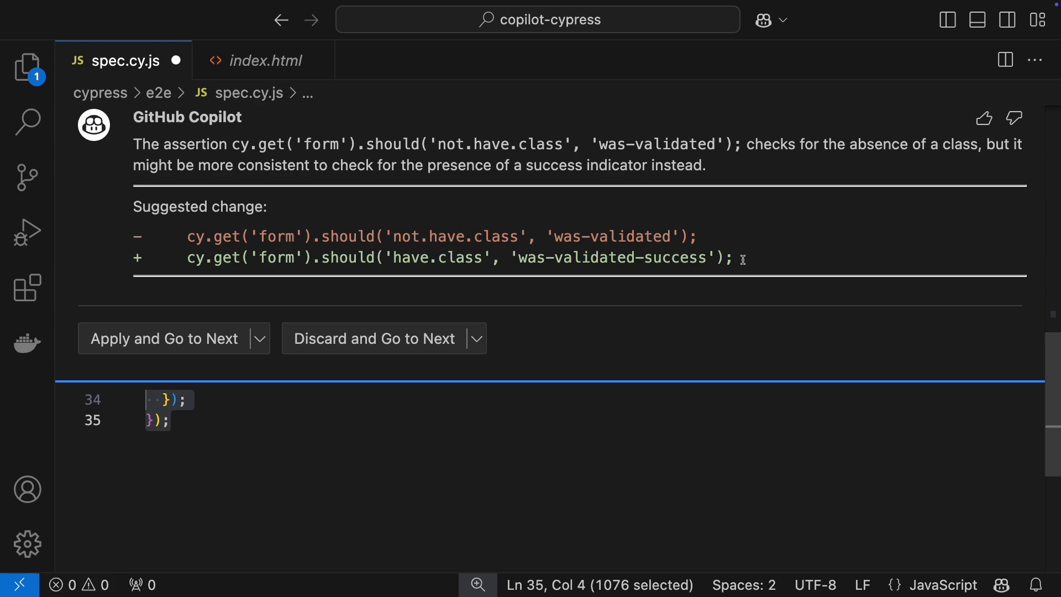
right_click(203, 305)
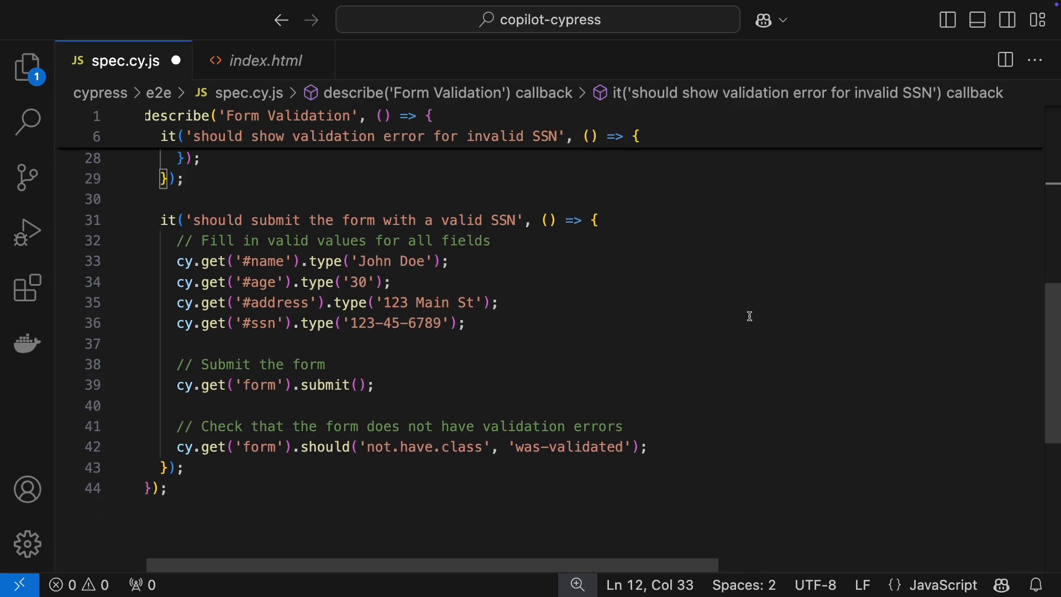
Step: Dismiss the remaining Code Review Comment panels to return to spec.cy.js
left_click(27, 288)
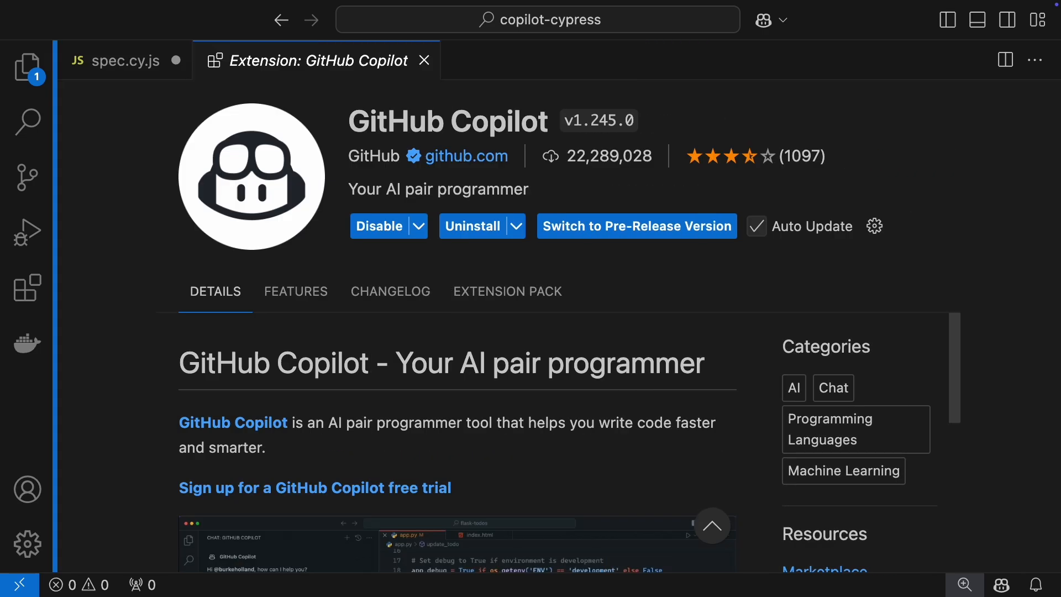
Step: Scroll the GitHub Copilot extension details to its AI pair programmer overview
scroll("down", 3)
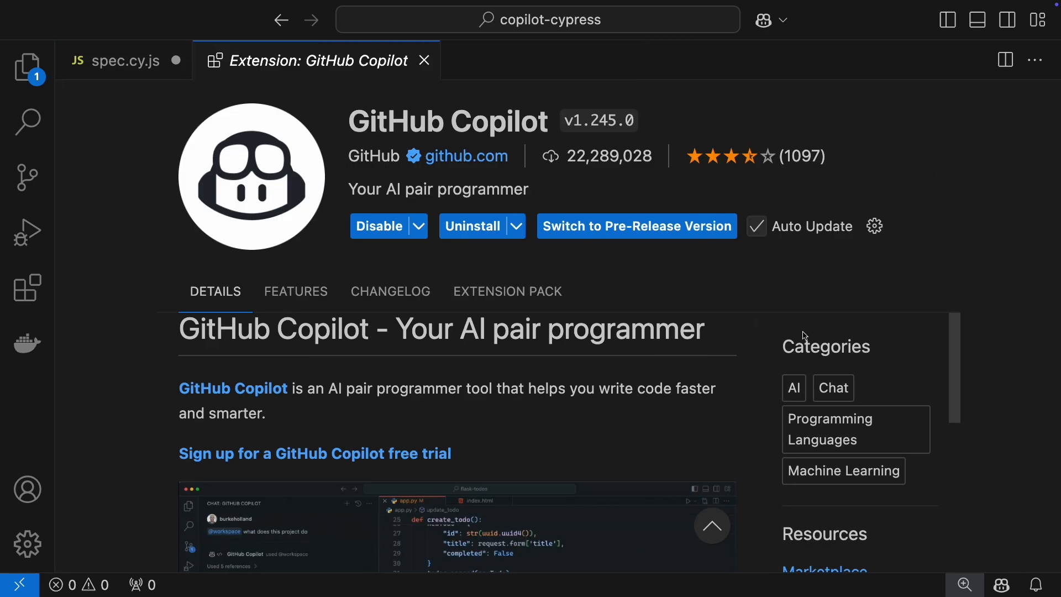